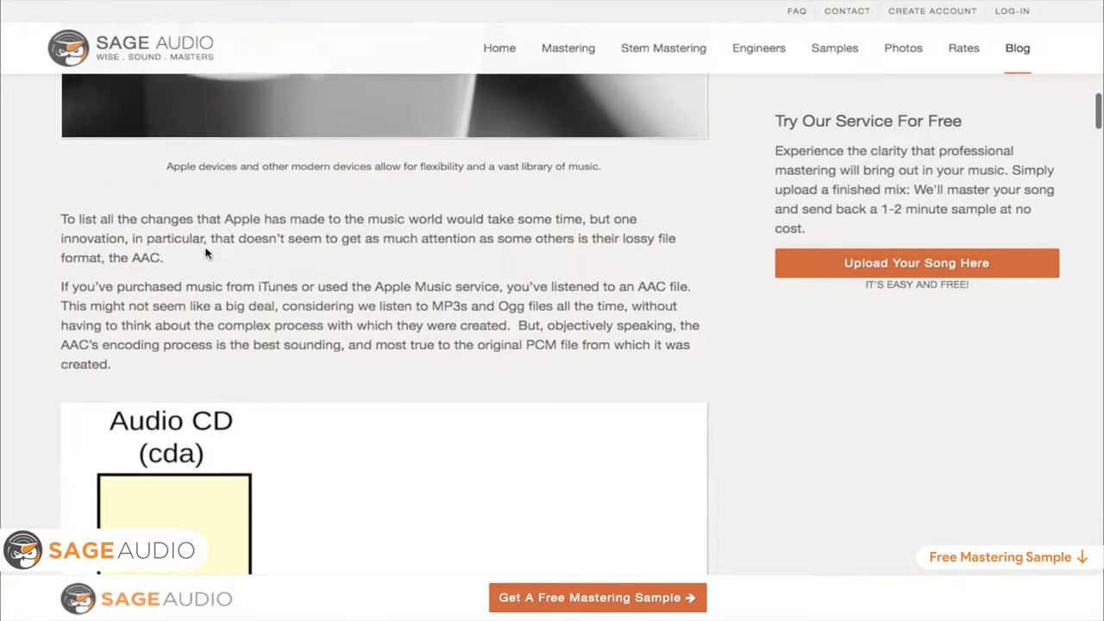
Scroll down through the AAC blog post toward the Get A Free Mastering Sample link.
scroll("down", 3)
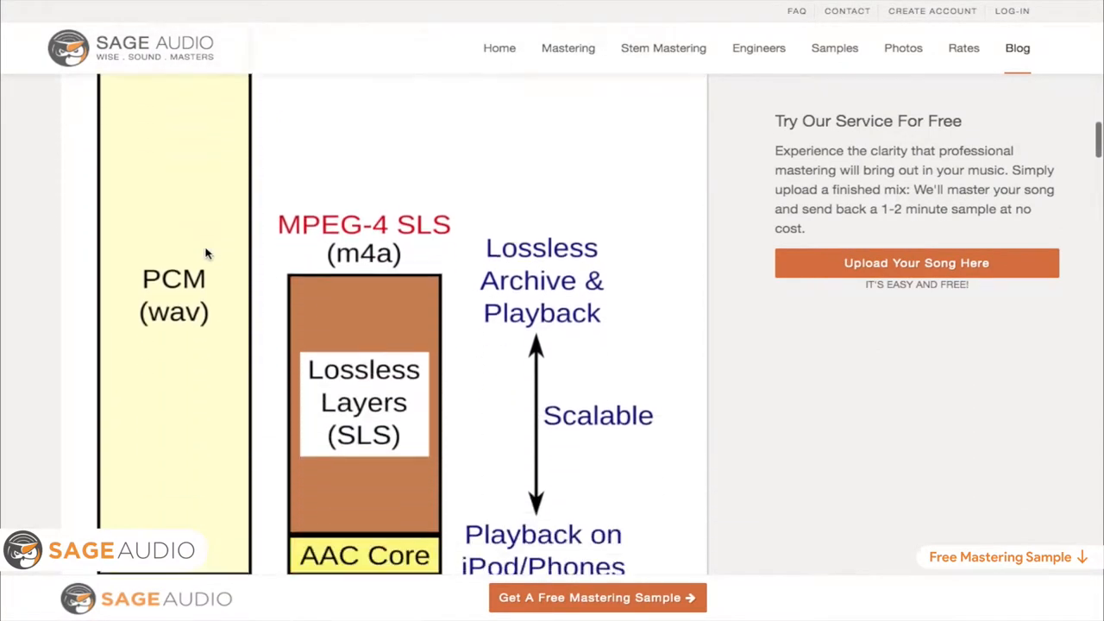
scroll("down", 3)
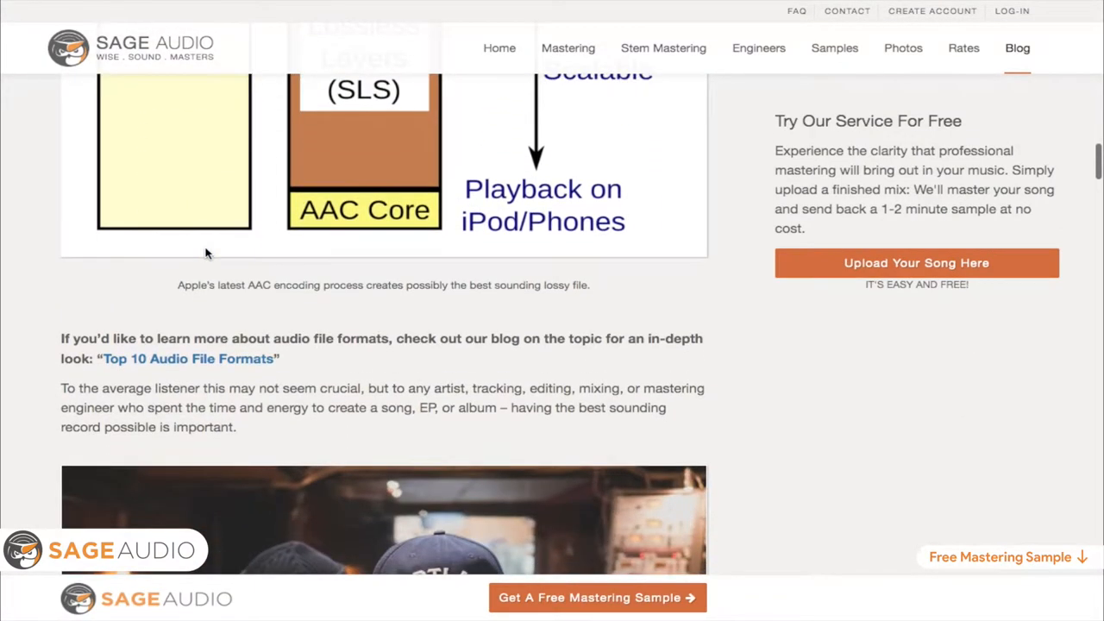
scroll("down", 3)
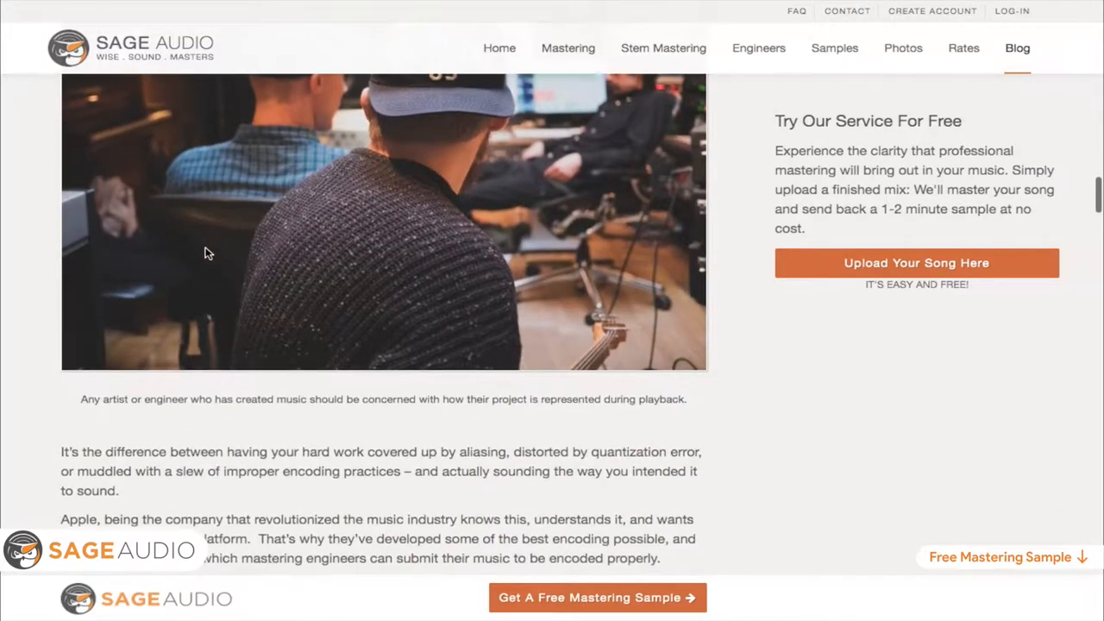
scroll("down", 3)
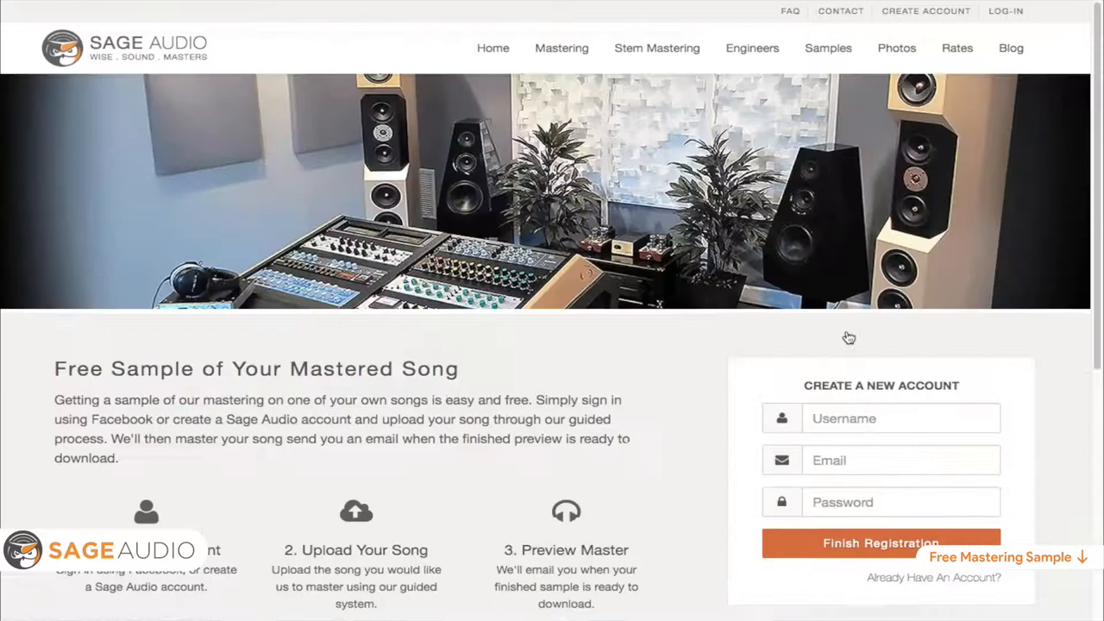
type("new")
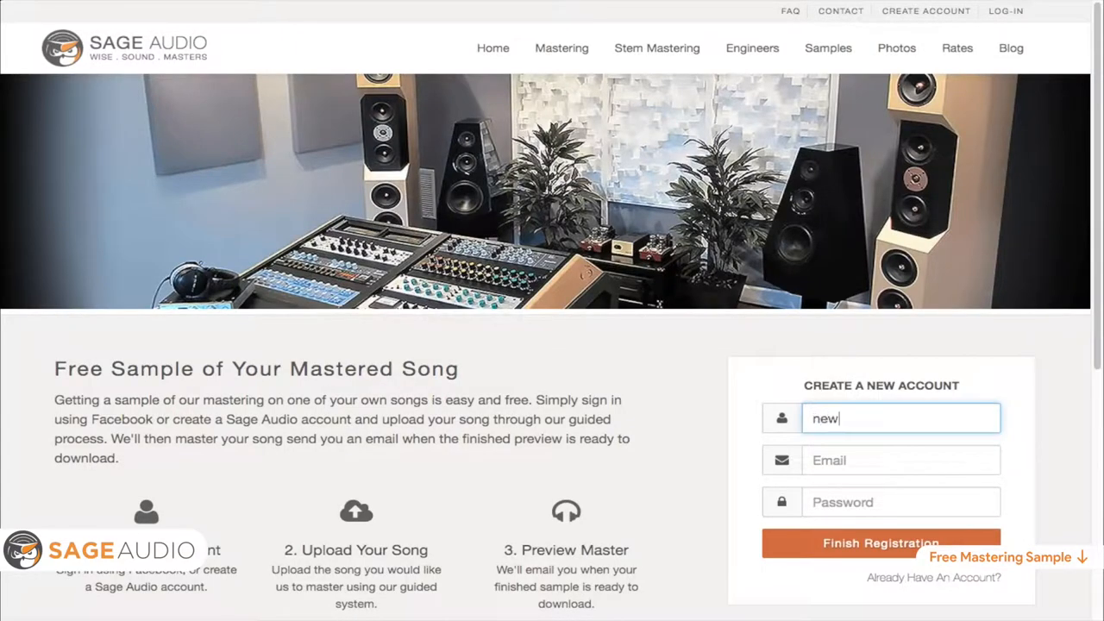
type("music1")
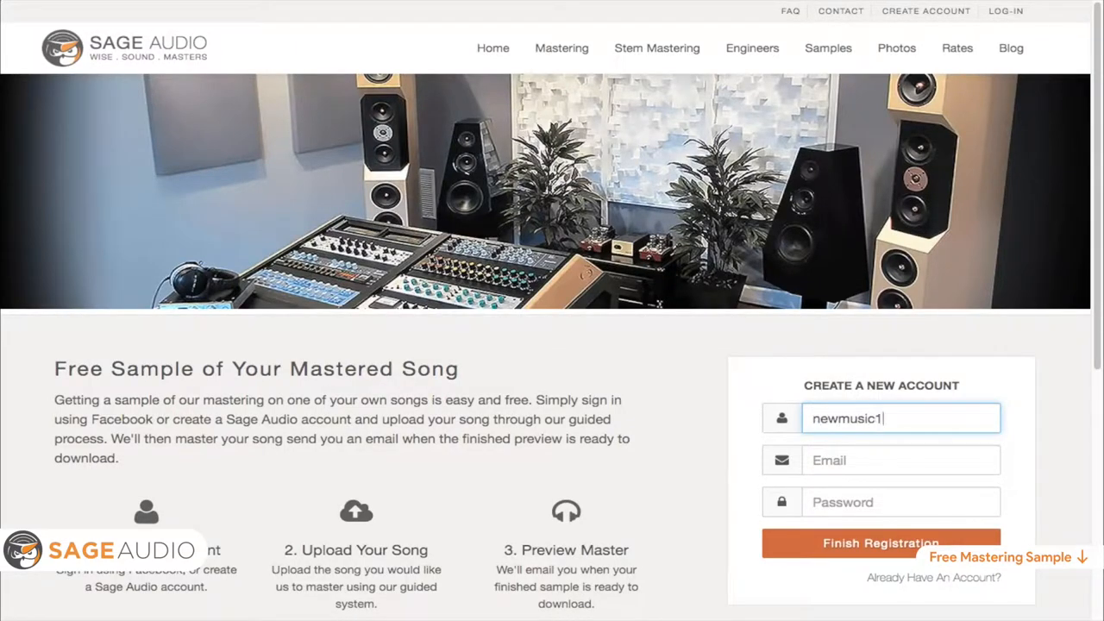
left_click(880, 543)
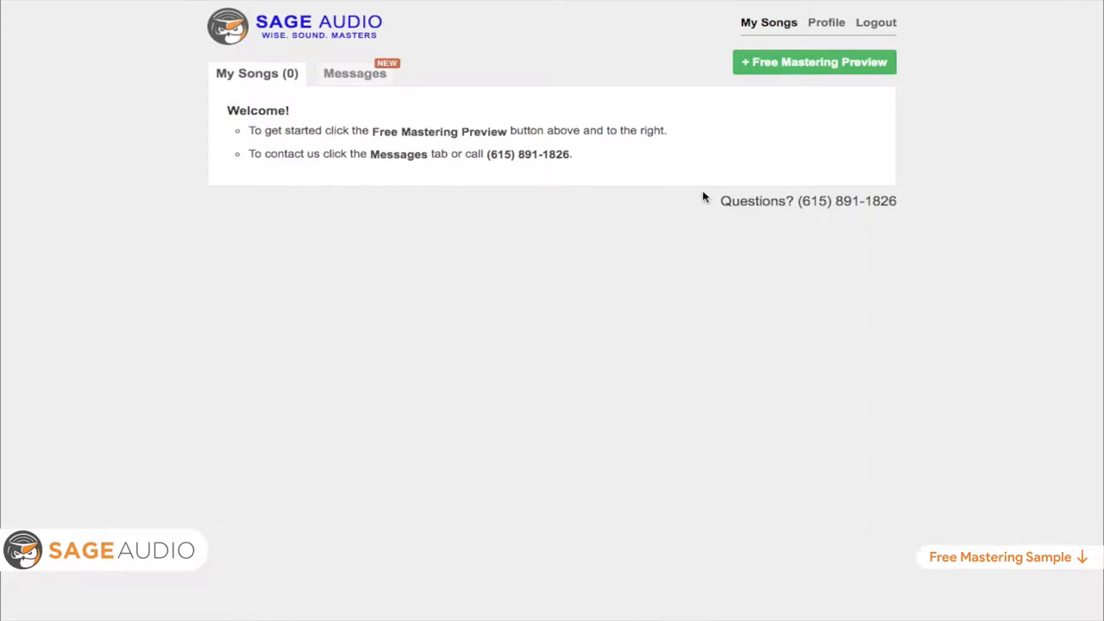
Start a free mastering preview and enter 'new song' as the song name.
left_click(815, 62)
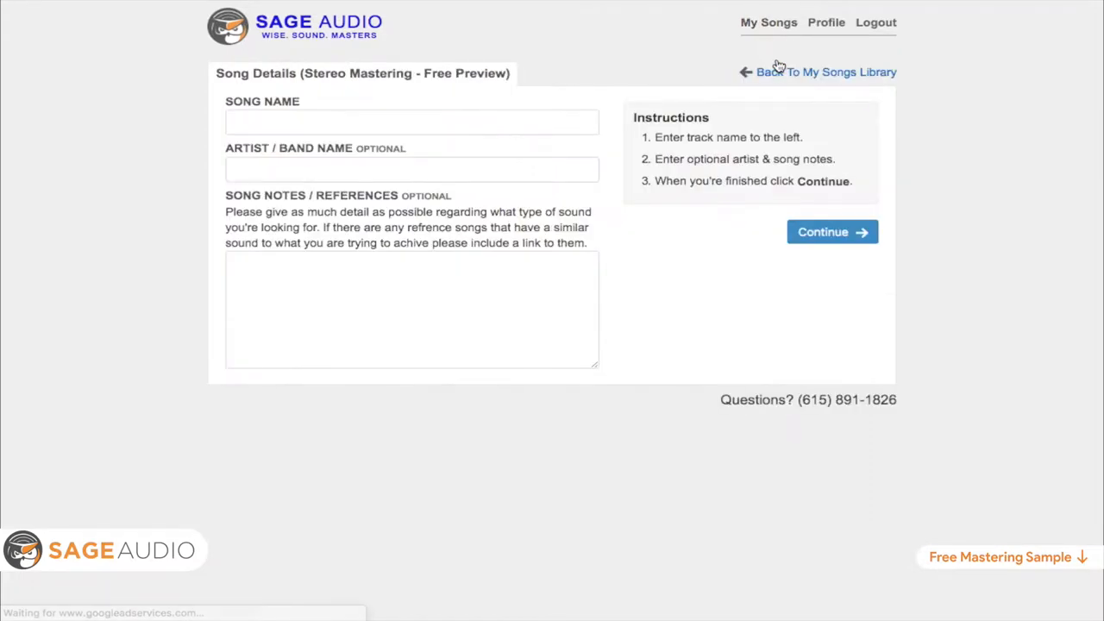
left_click(410, 121)
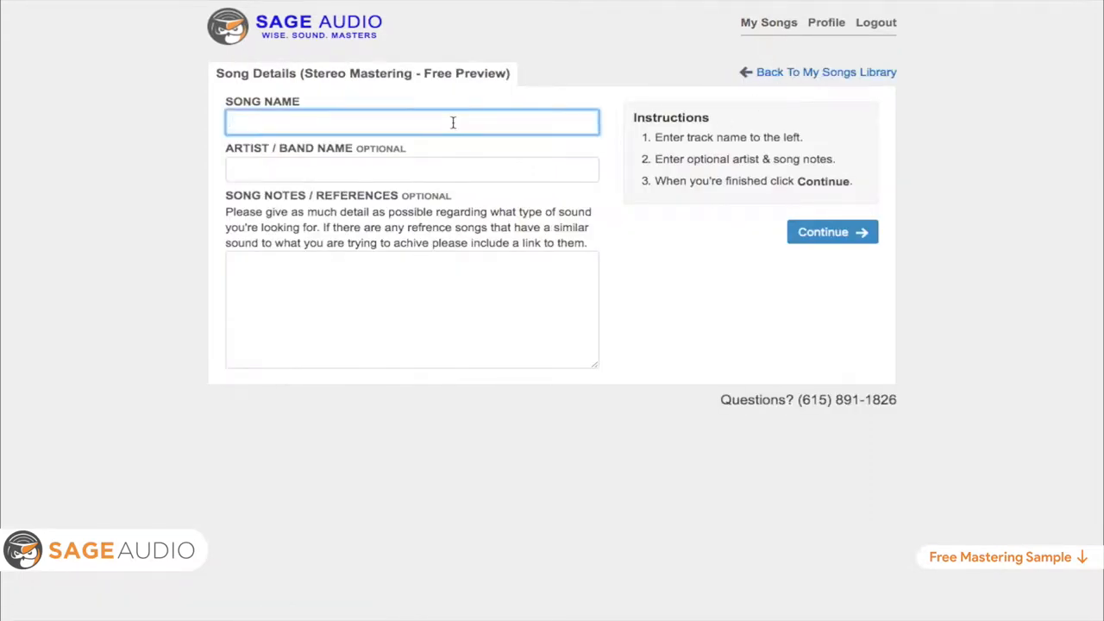
type("new song")
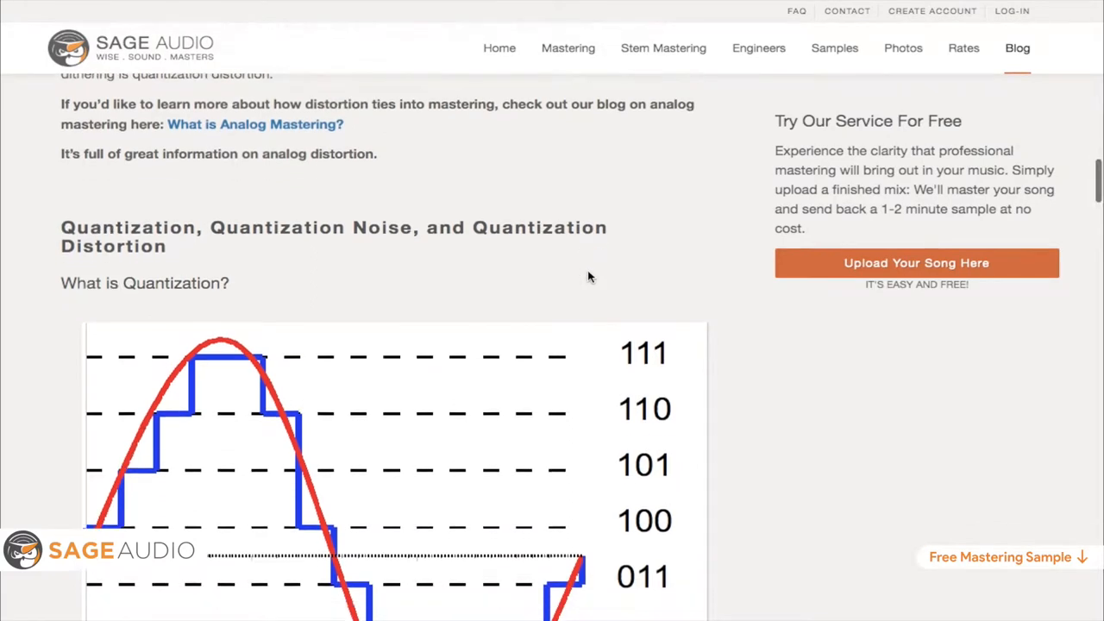
Scroll past the 3-bit quantization diagram to the What is Quantization Noise? section.
scroll("down", 3)
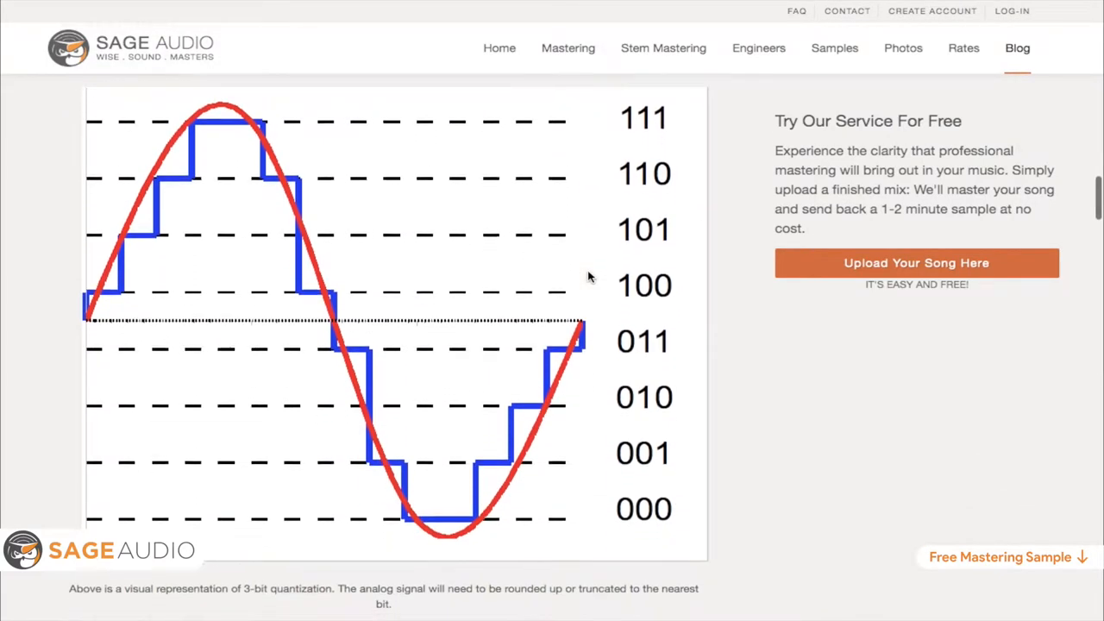
scroll("down", 3)
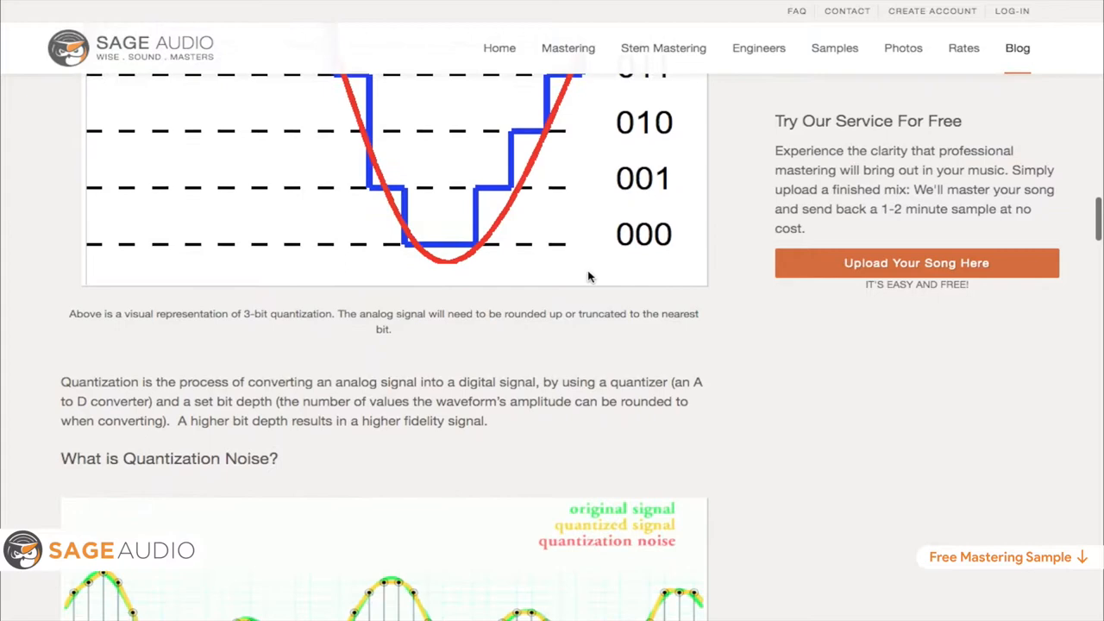
scroll("down", 3)
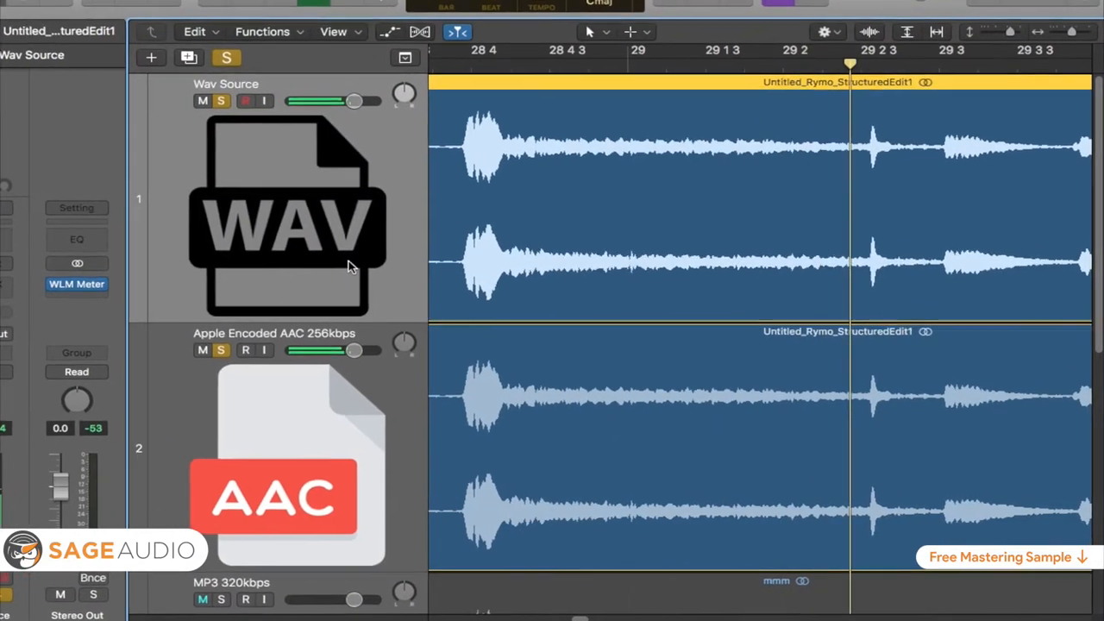
left_click(76, 283)
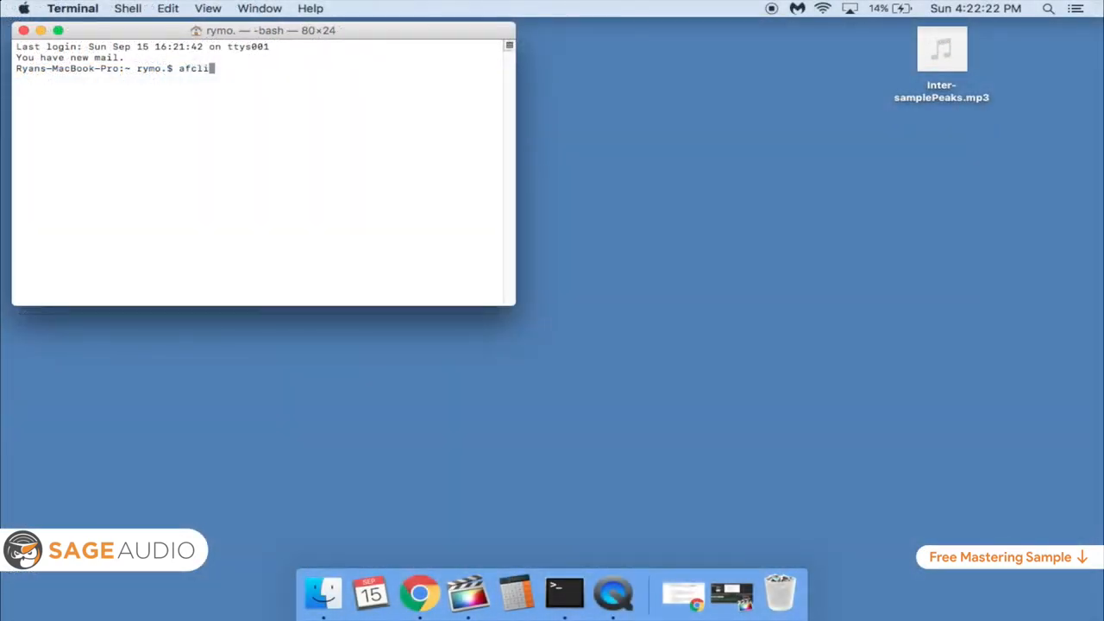
Drag Inter-samplePeaks.mp3 from the desktop into the afclip command.
left_click_drag(942, 48, 507, 176)
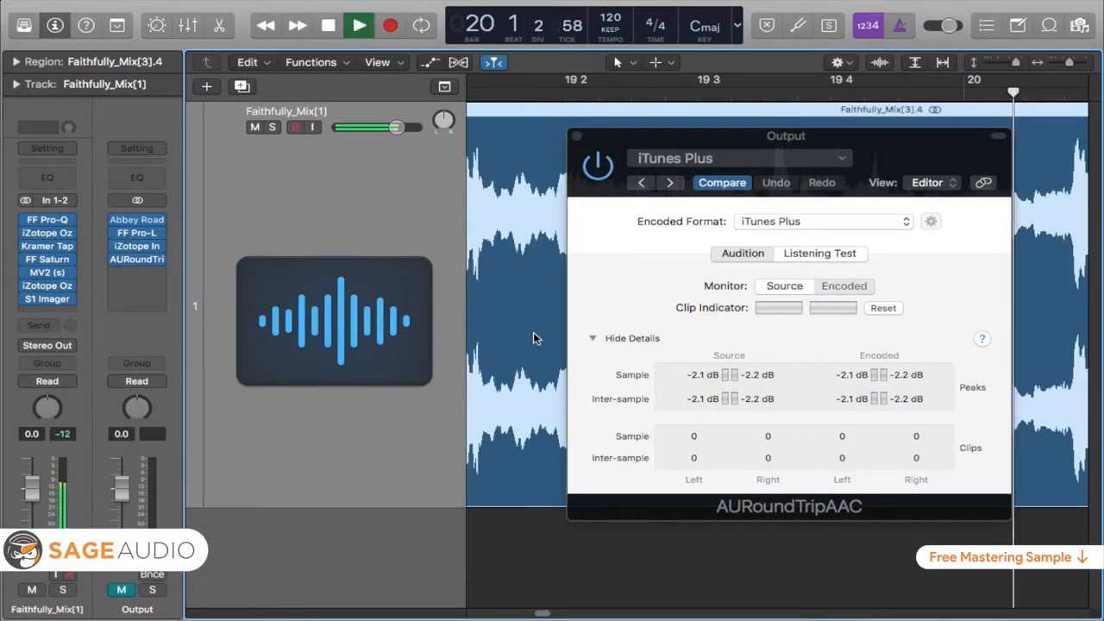
Audition the encoded signal in AURoundTripAAC and switch the format to 128 kbps AAC.
left_click(844, 286)
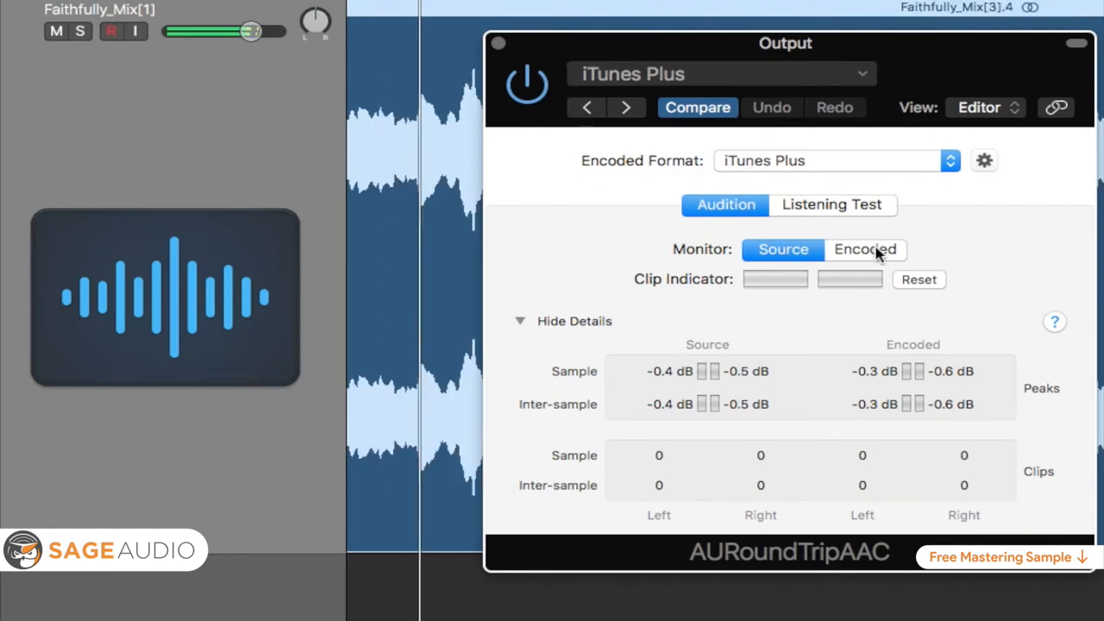
left_click(866, 248)
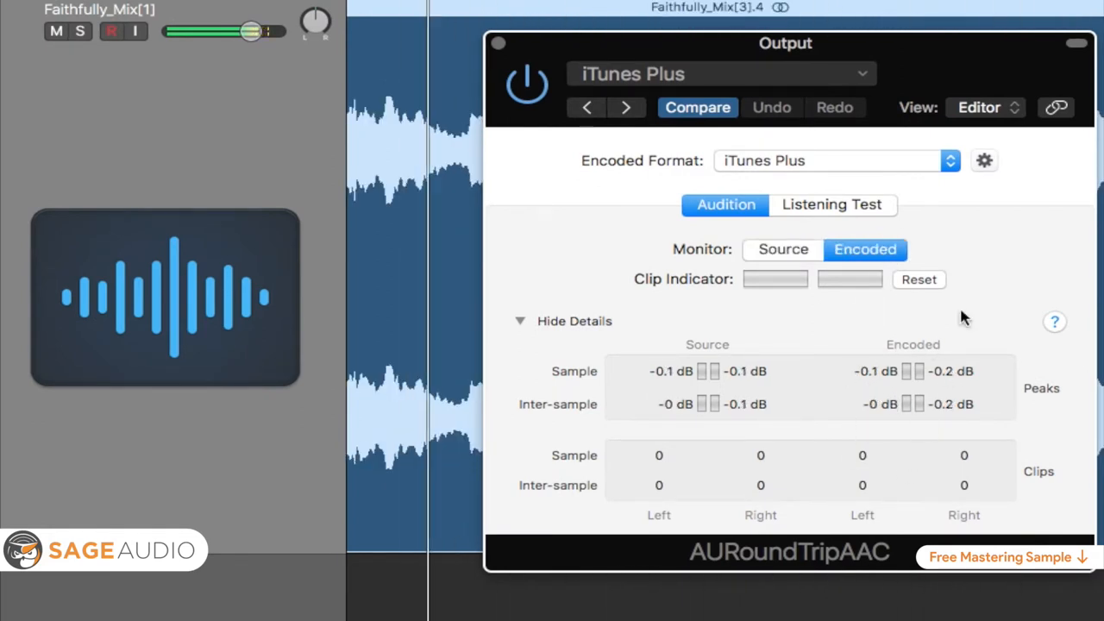
left_click(828, 161)
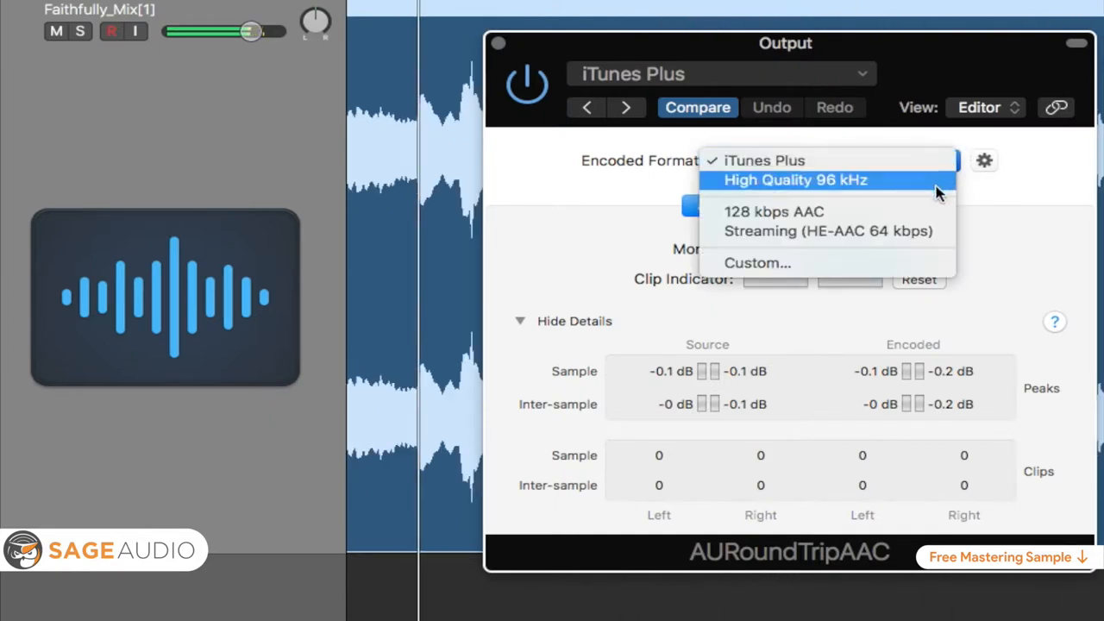
left_click(773, 210)
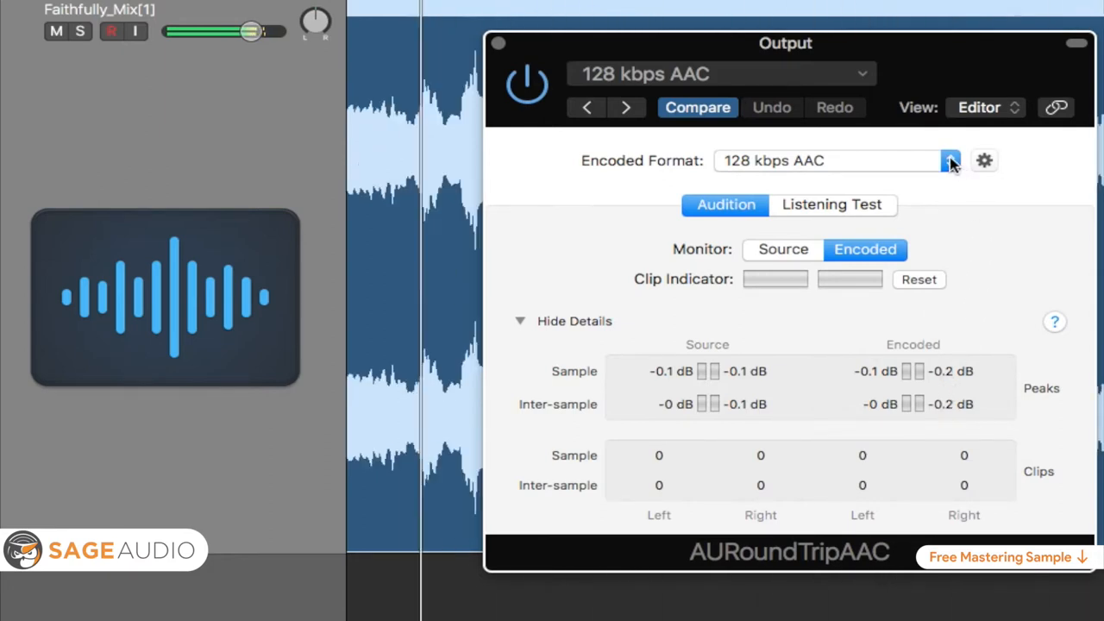
Set the encoded format back to iTunes Plus and reset the clip indicators.
left_click(952, 161)
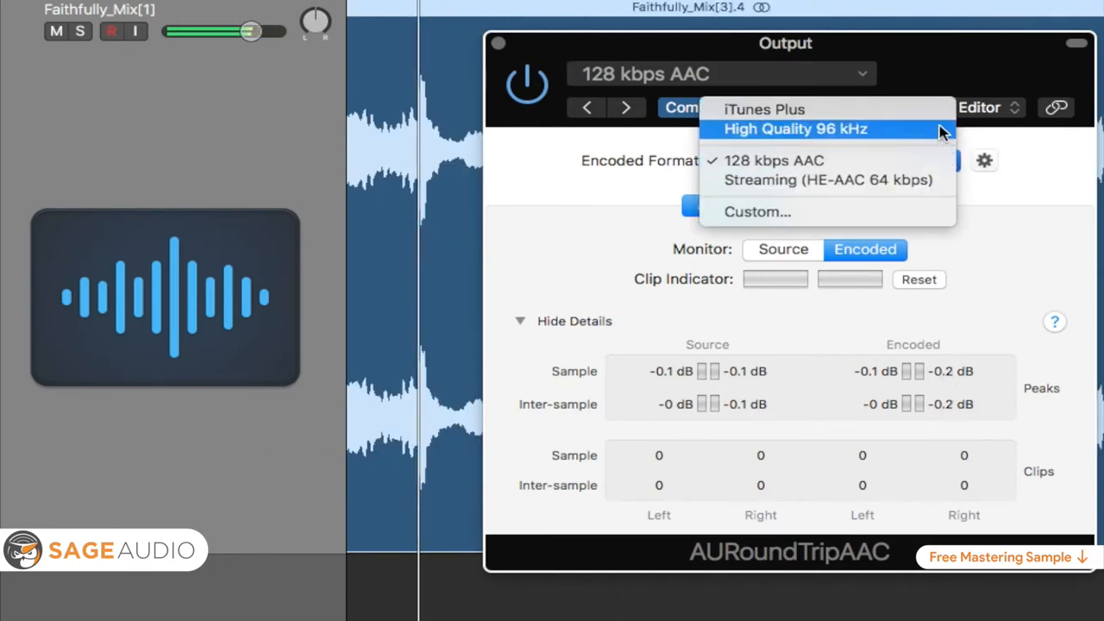
left_click(763, 109)
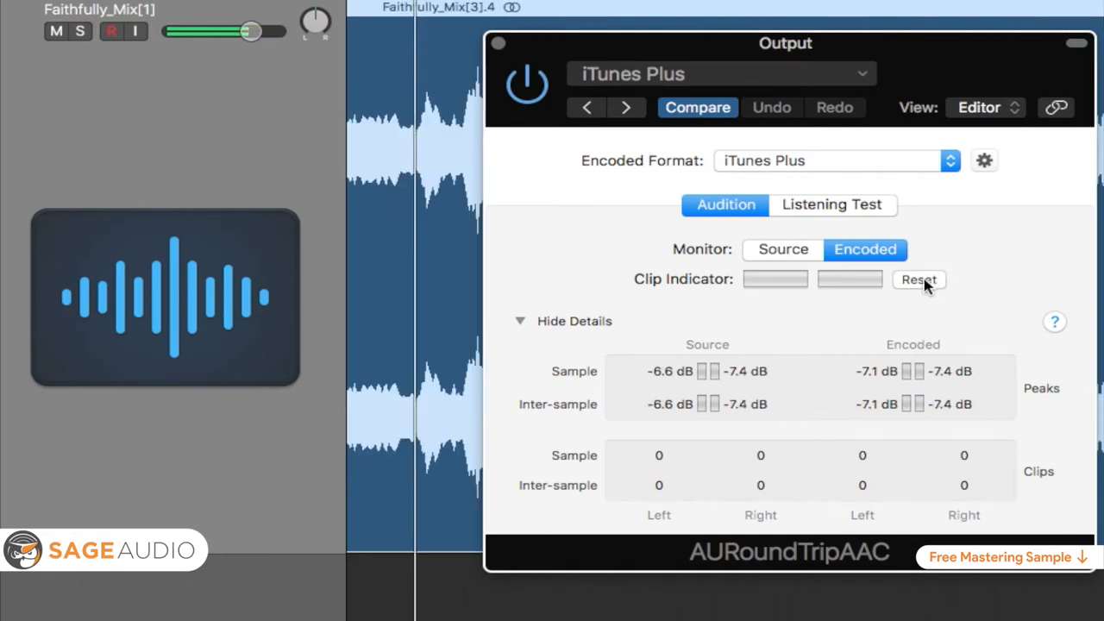
left_click(918, 279)
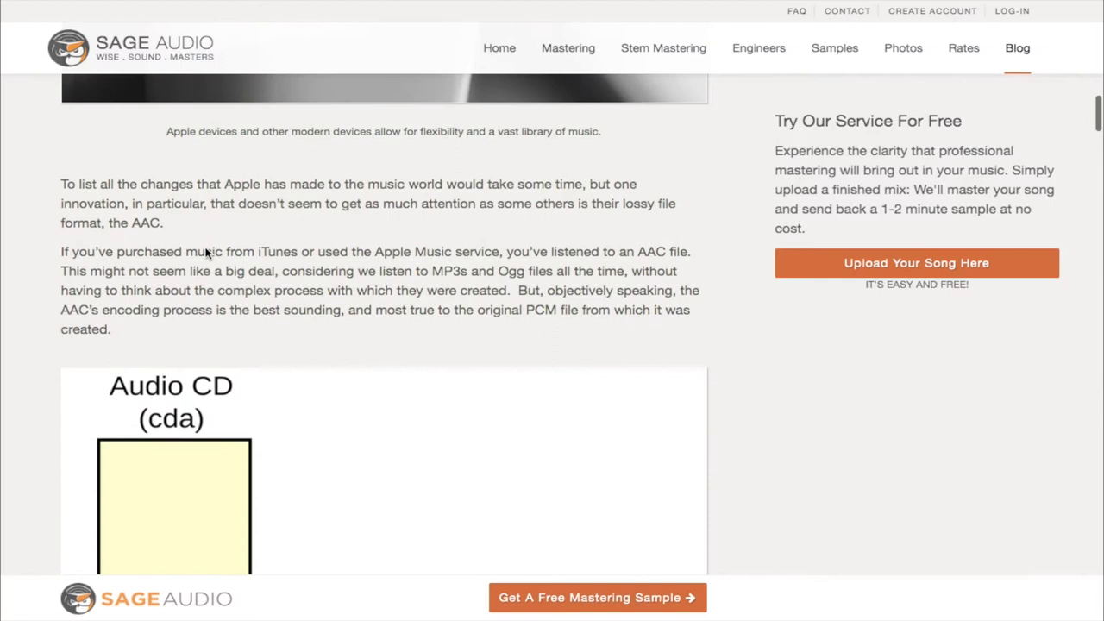
Scroll past Apple Digital Masters and go to the free mastering sample sign-up page.
scroll("down", 3)
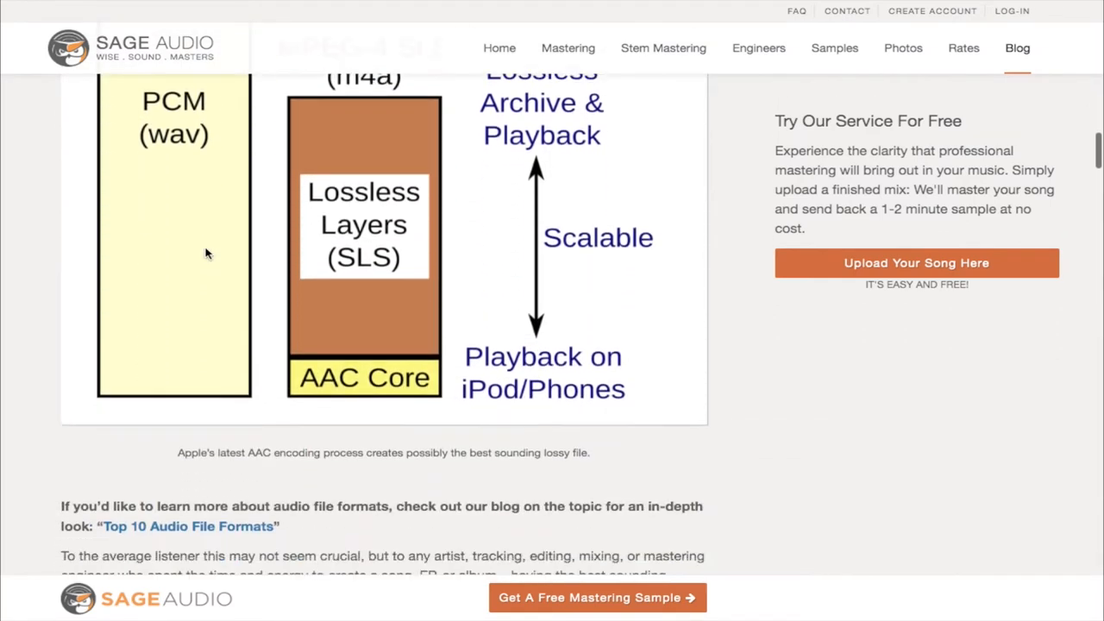
scroll("down", 3)
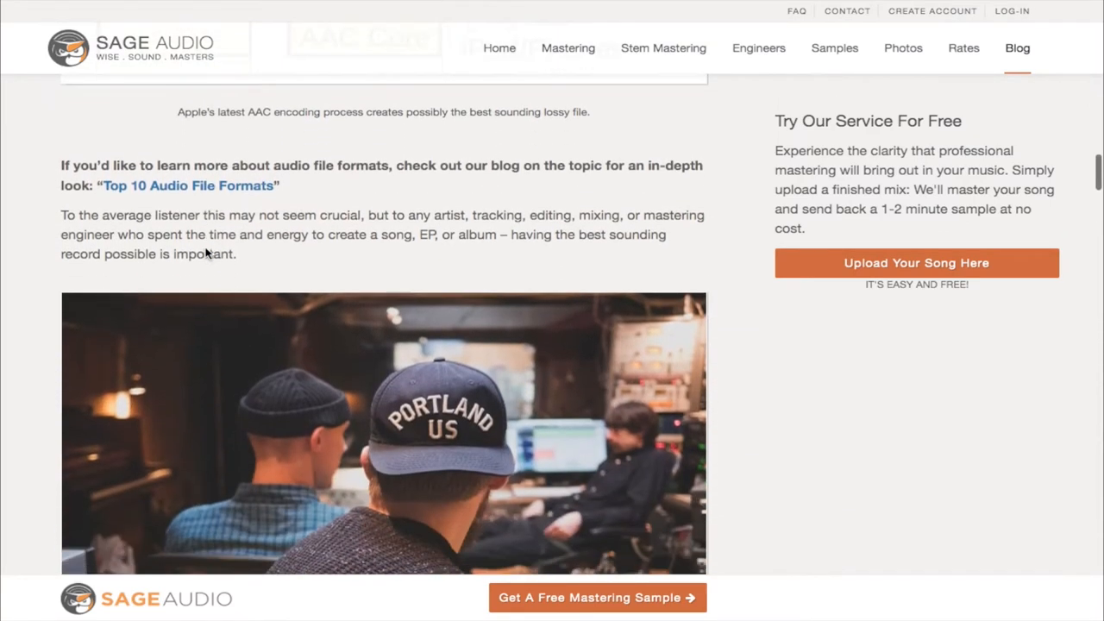
scroll("down", 3)
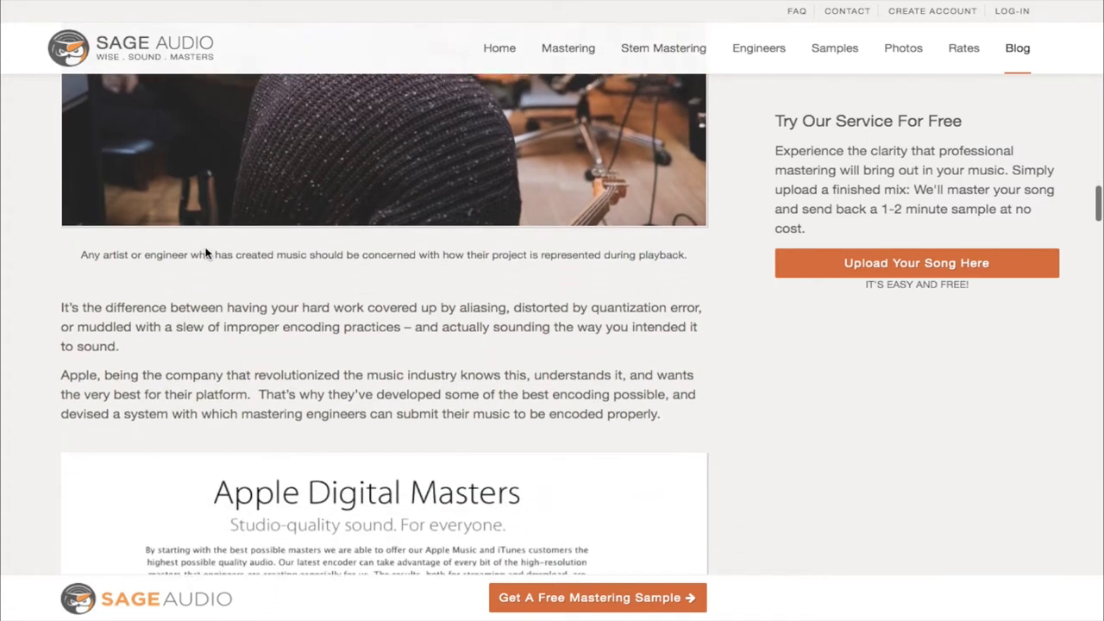
scroll("down", 3)
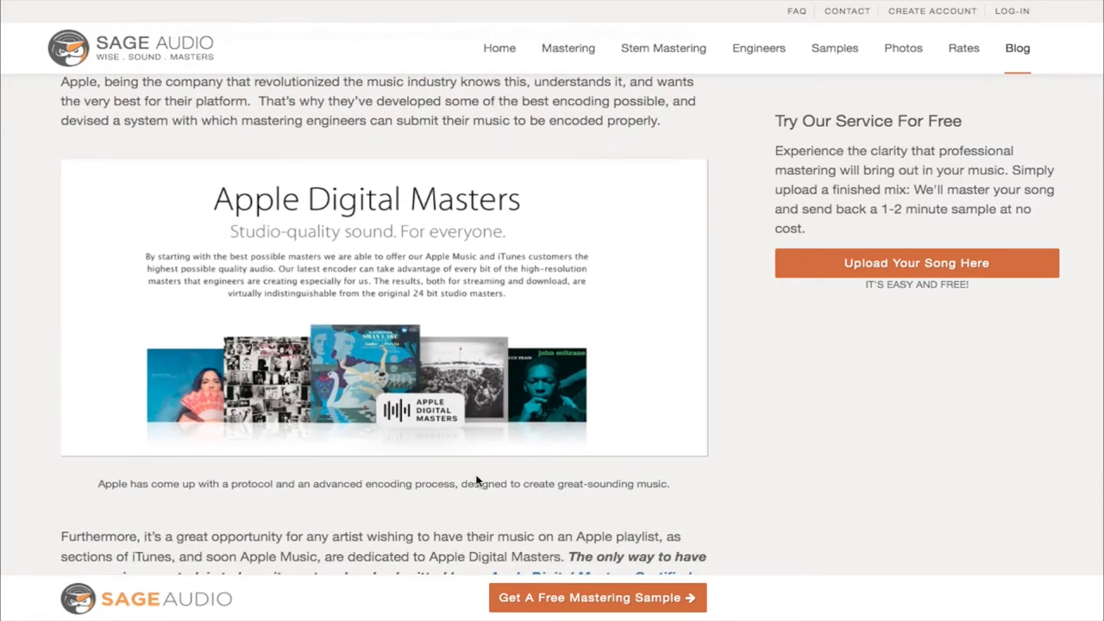
left_click(918, 263)
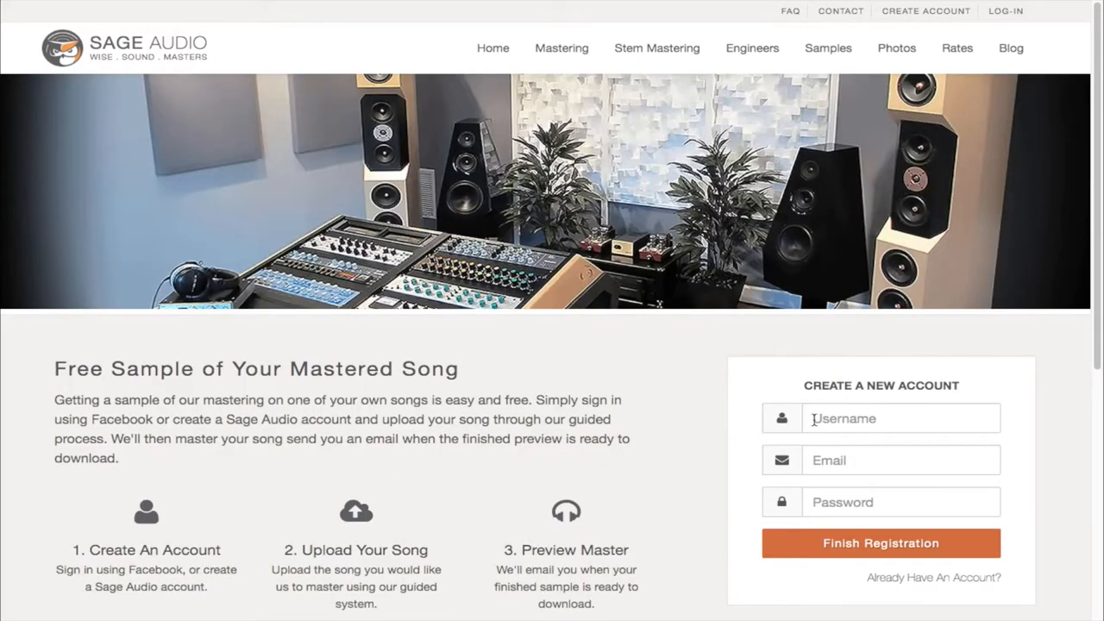
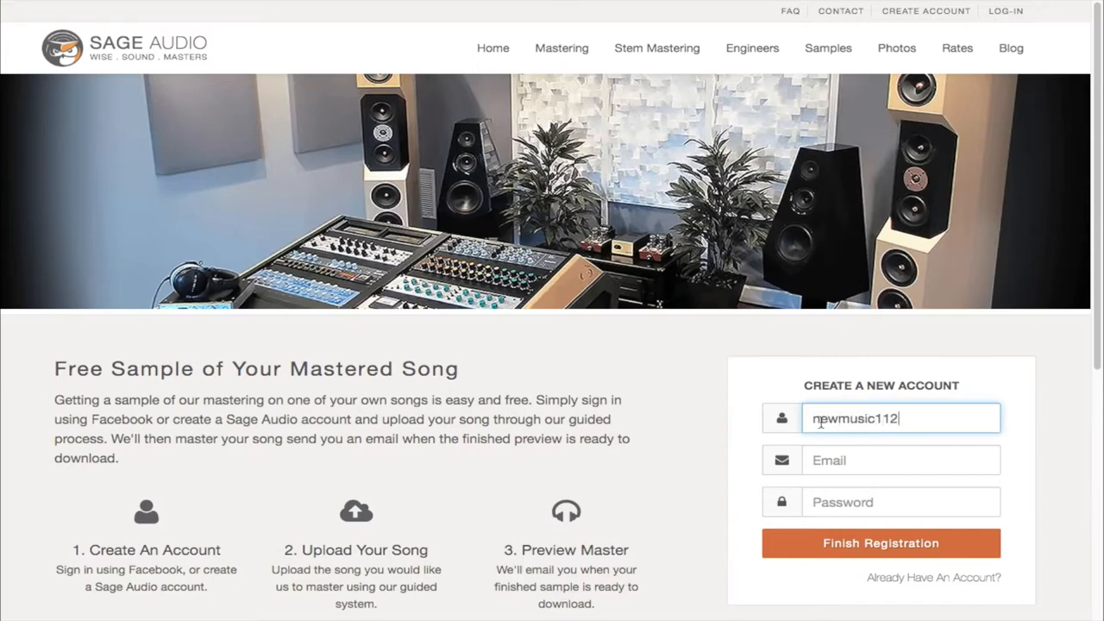
Register the account with username 'newm' and start a free mastering preview request.
left_click(883, 542)
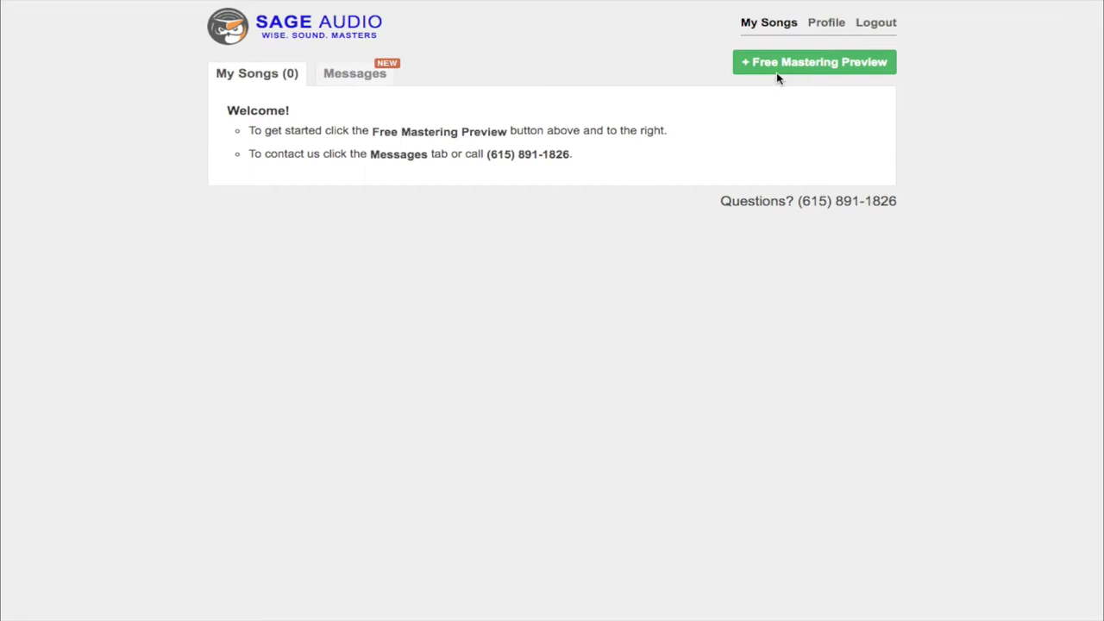
left_click(814, 62)
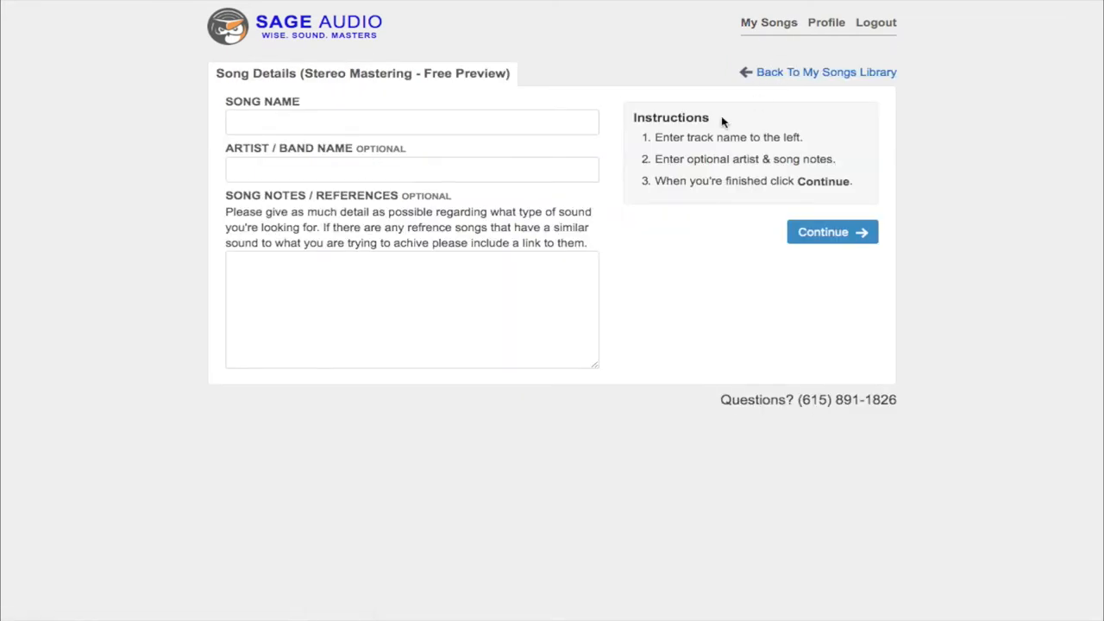
Enter song name 'new song 1' and artist 'Band of Musicians' in the Song Details form.
left_click(411, 121)
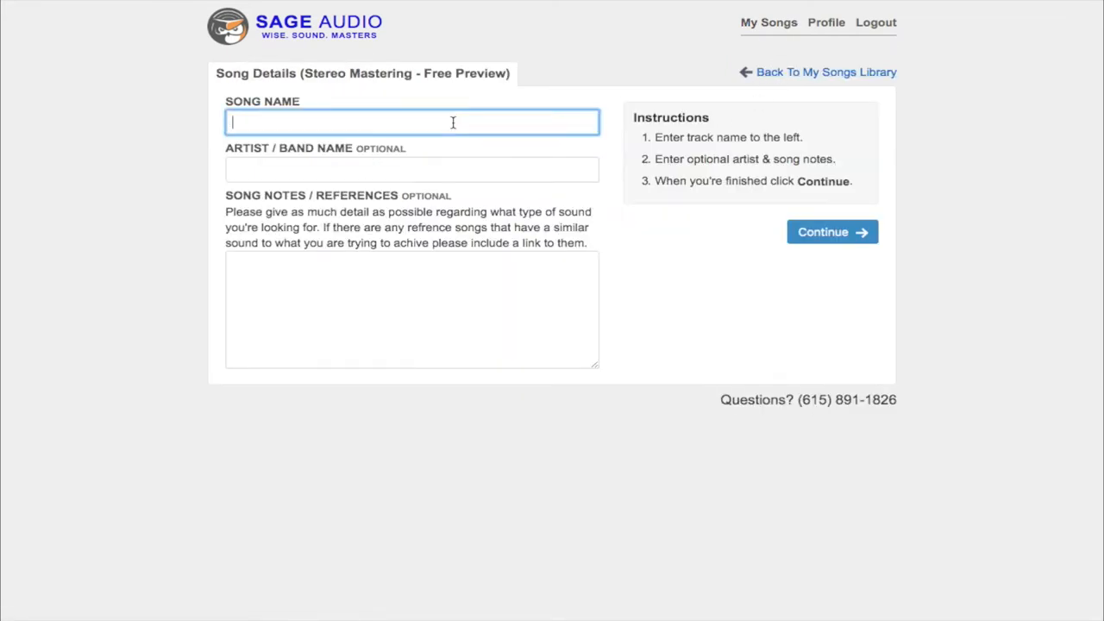
type("new song 1")
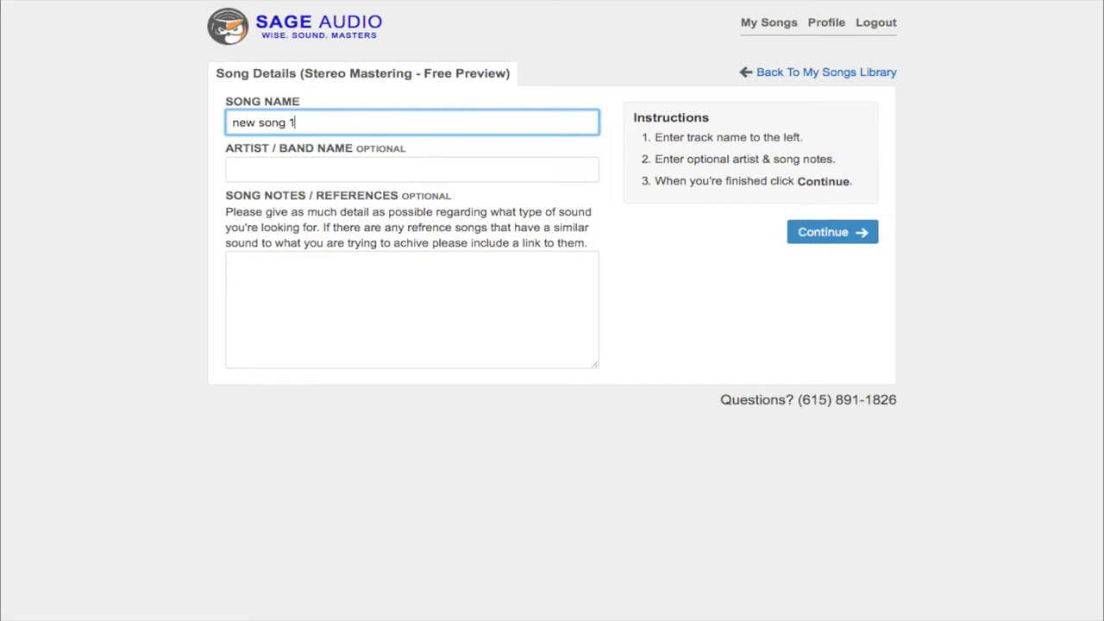
type("B")
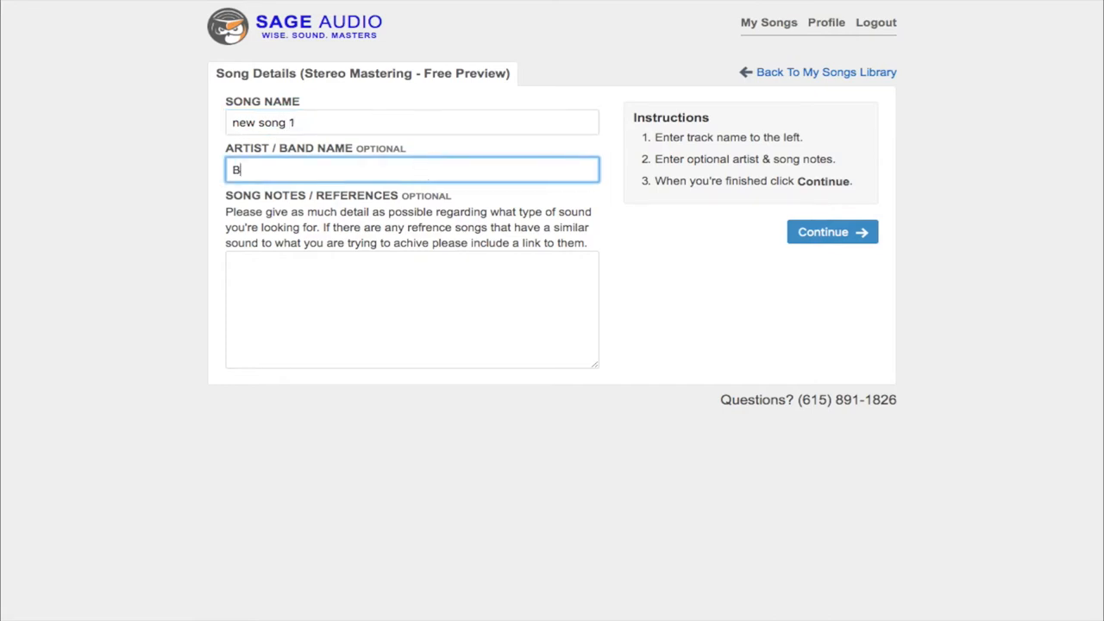
type("and")
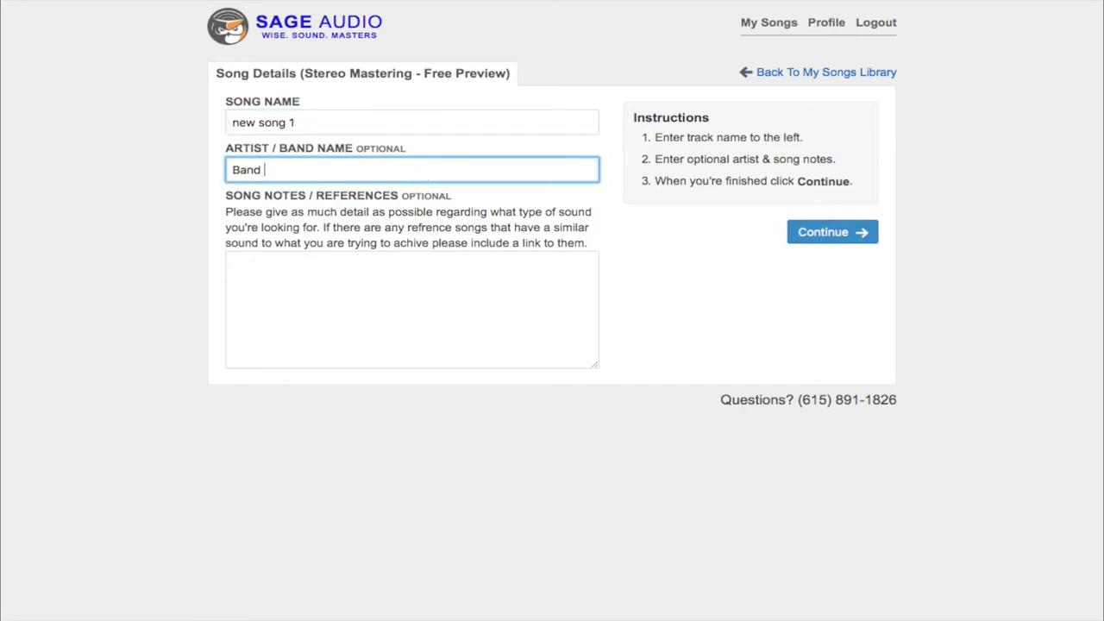
type("of")
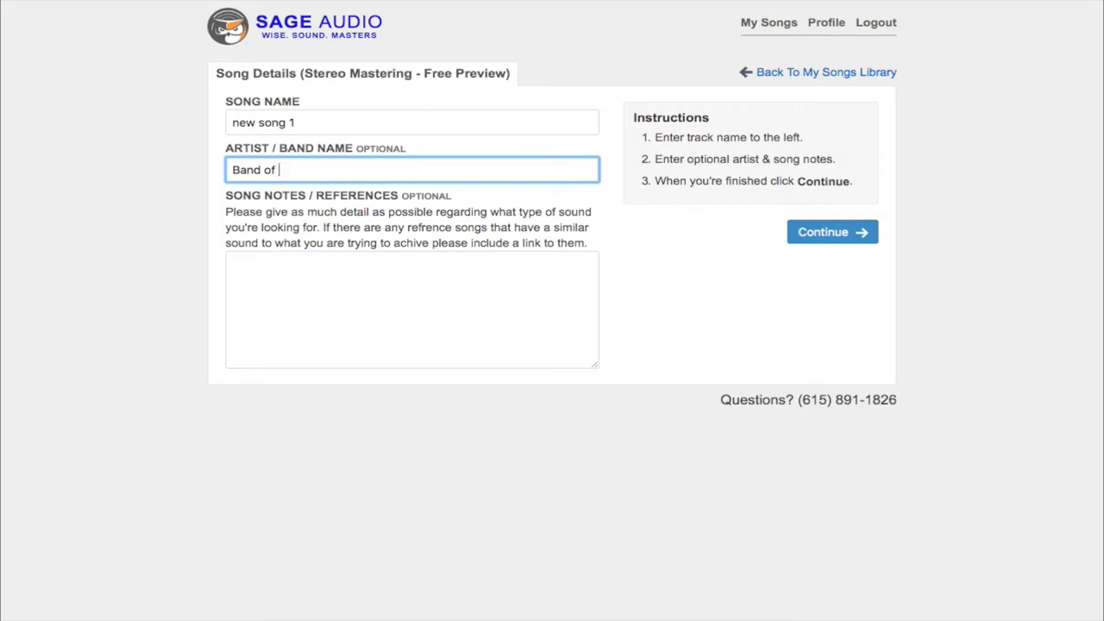
type("Musicians")
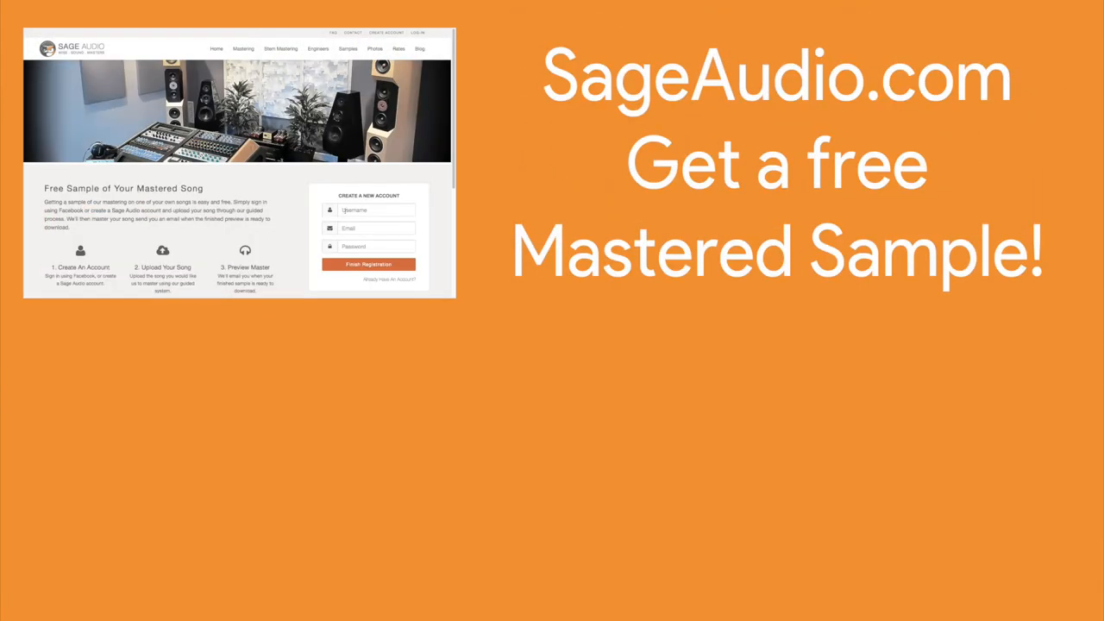
Enter username 'newmusi' and email 'newmusic' in the sign-up form.
type("newmusi")
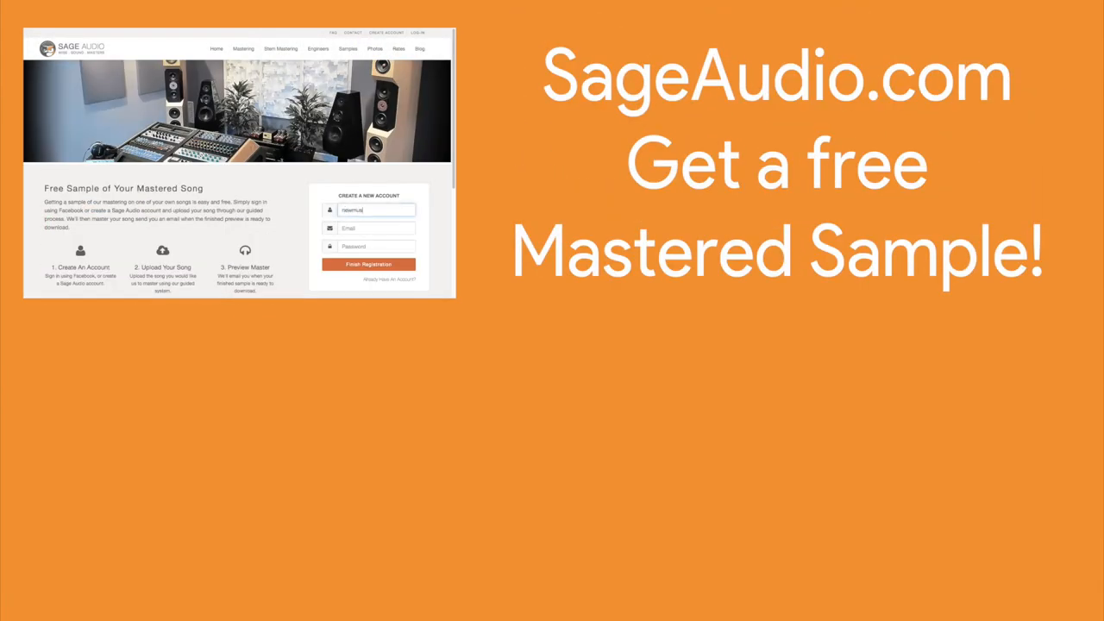
left_click(370, 228)
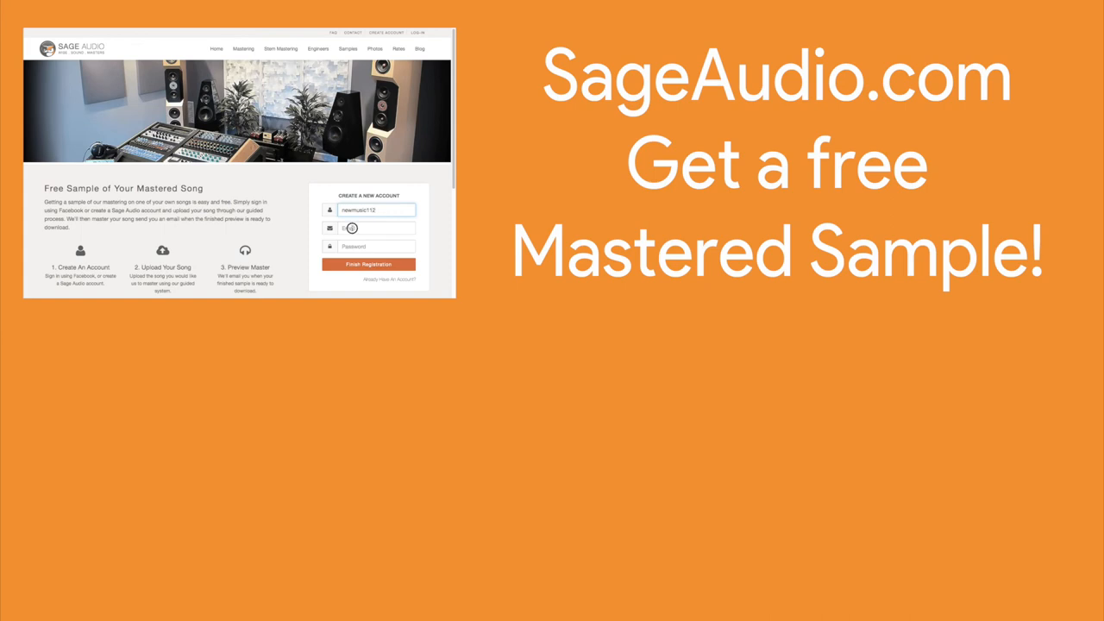
type("newmusic")
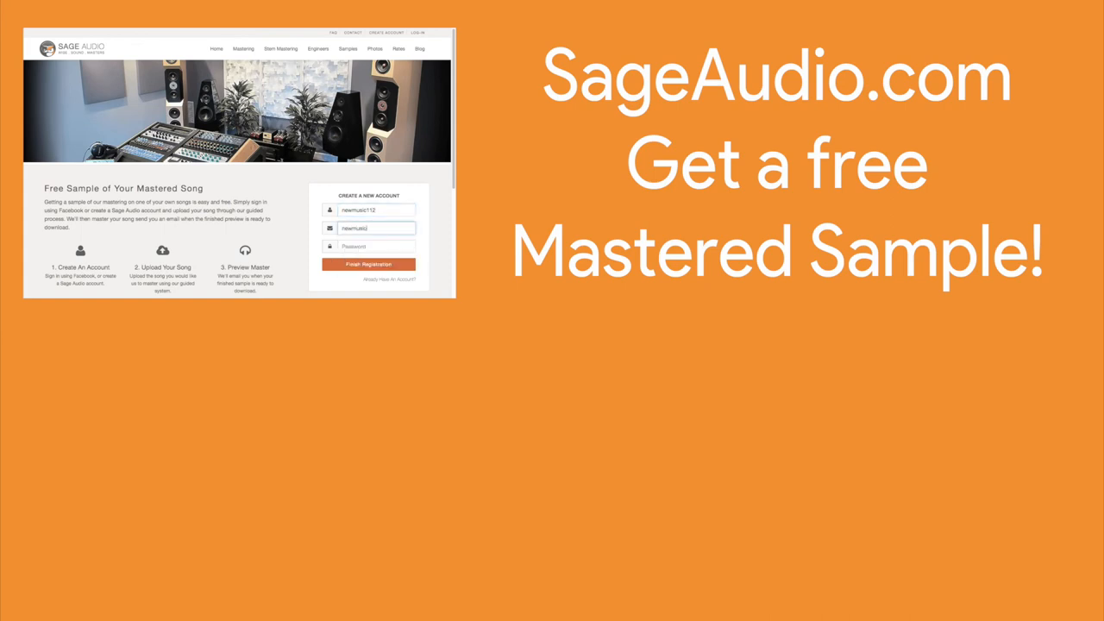